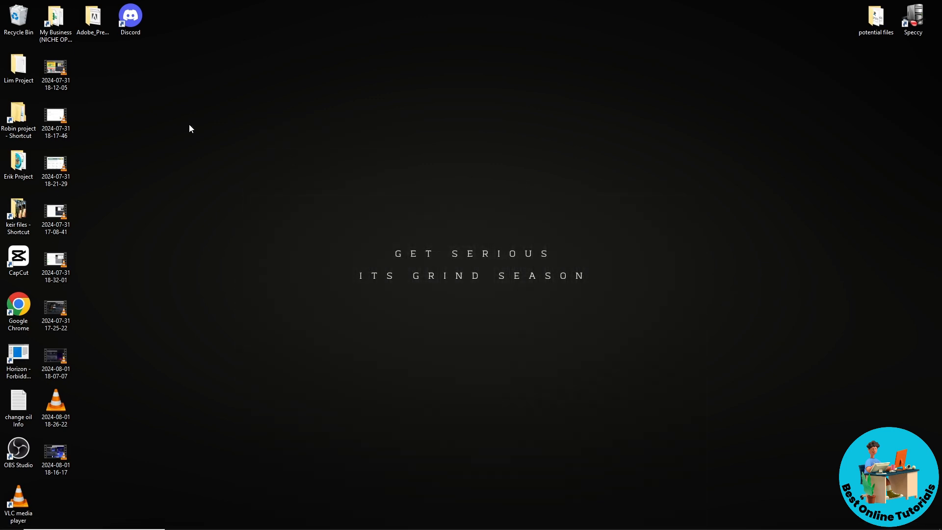
pyautogui.moveTo(196, 526)
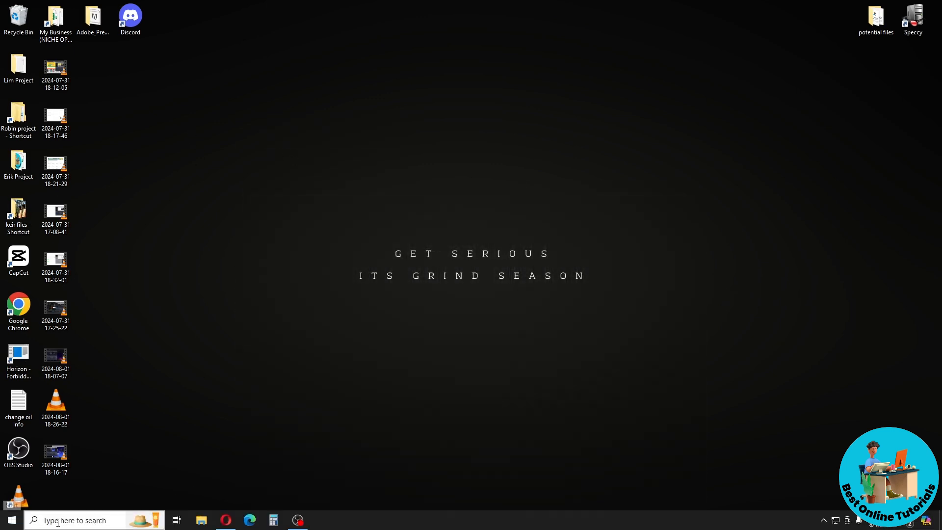
# Search for Device Manager from the taskbar search box and open it
pyautogui.click(75, 521)
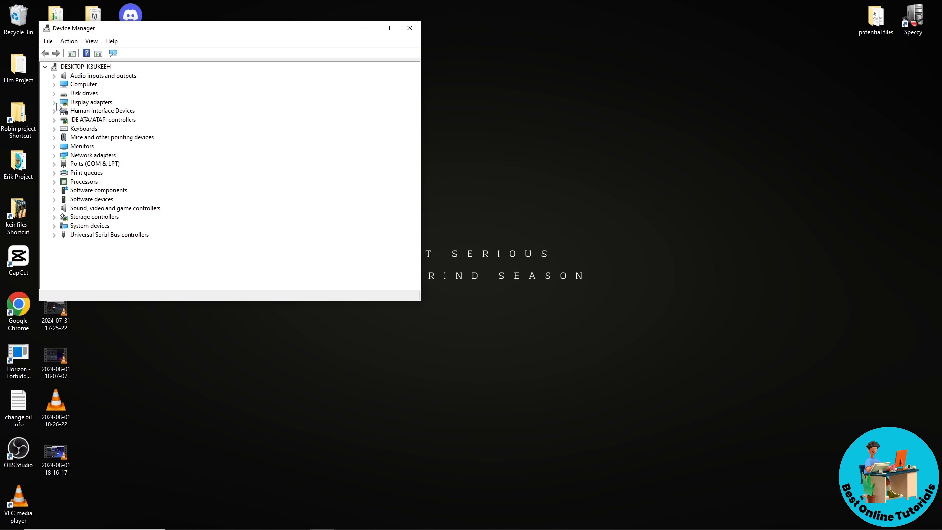
# Expand Display adapters and bring up the context menu for Radeon RX 570 Series
pyautogui.click(55, 102)
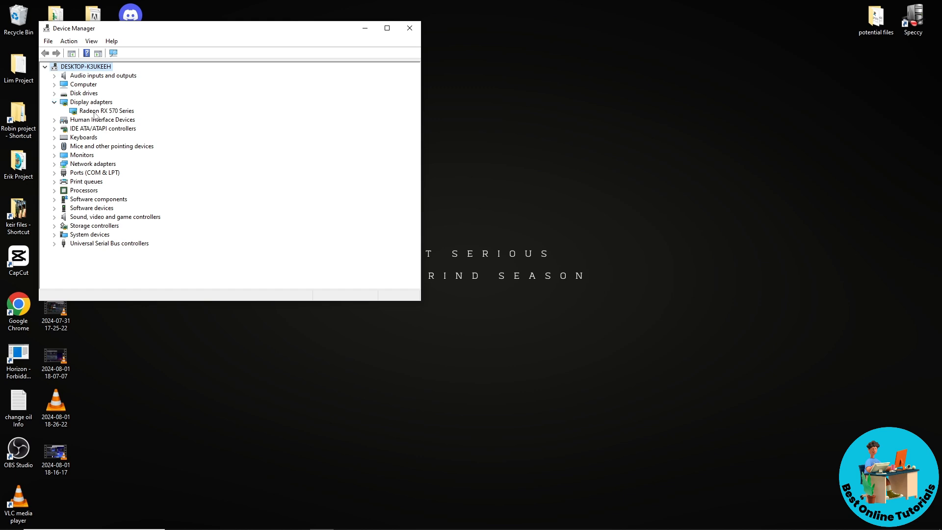
pyautogui.click(105, 111)
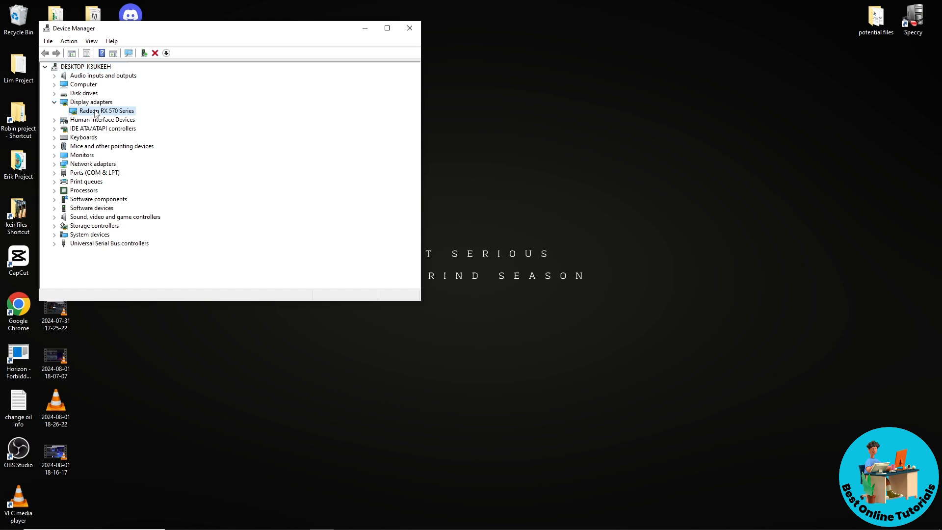
pyautogui.rightClick(106, 111)
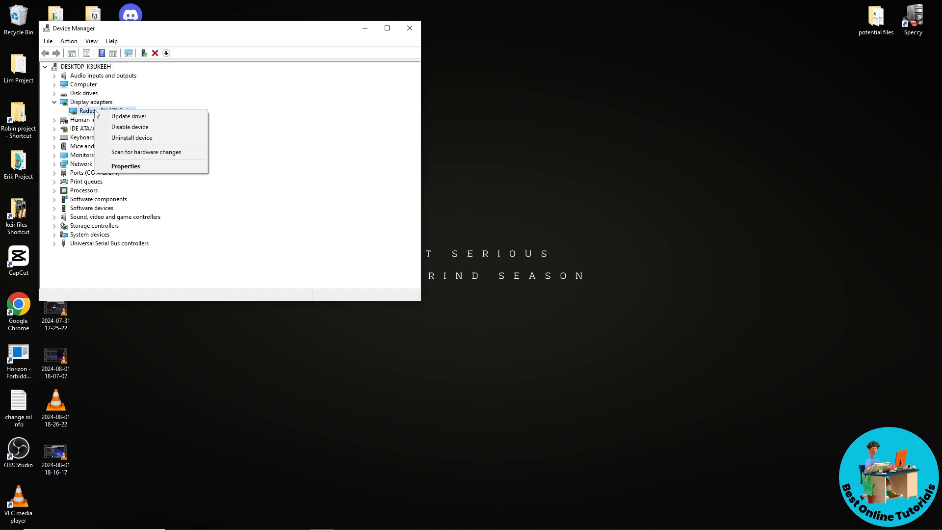
pyautogui.moveTo(128, 116)
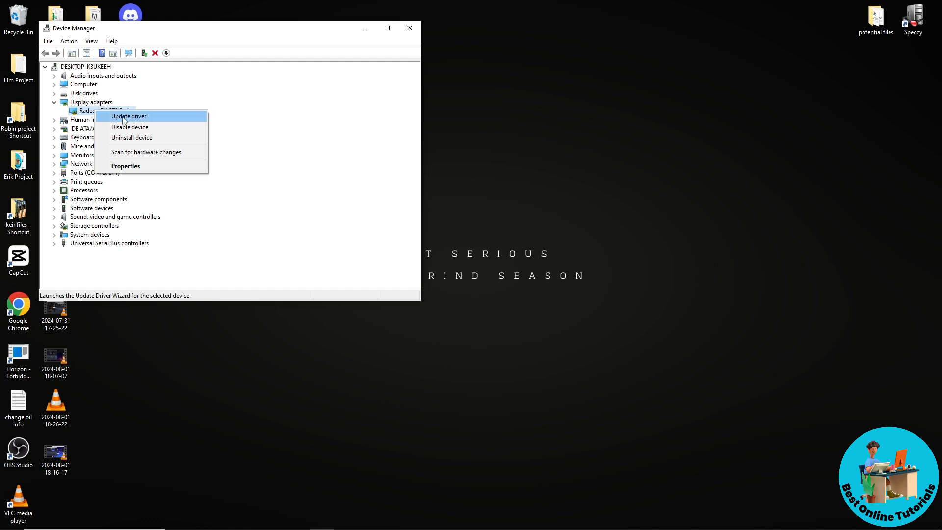
pyautogui.moveTo(123, 118)
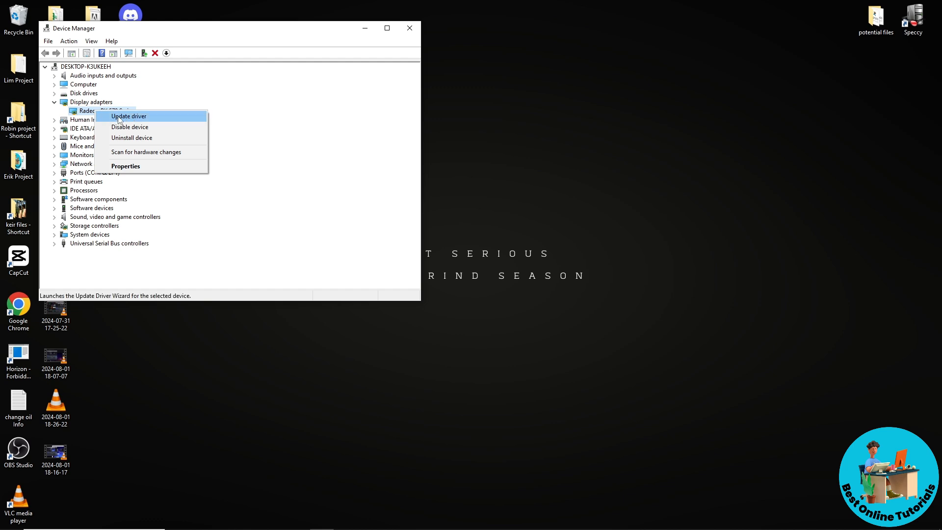
# Run an automatic driver search for the Radeon RX 570, confirm best driver installed, and close the wizard
pyautogui.click(128, 116)
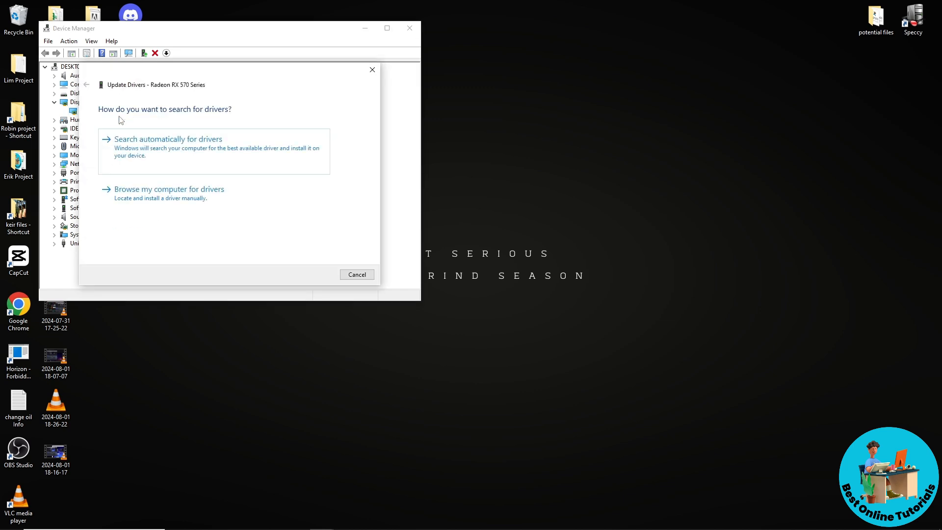
pyautogui.moveTo(155, 154)
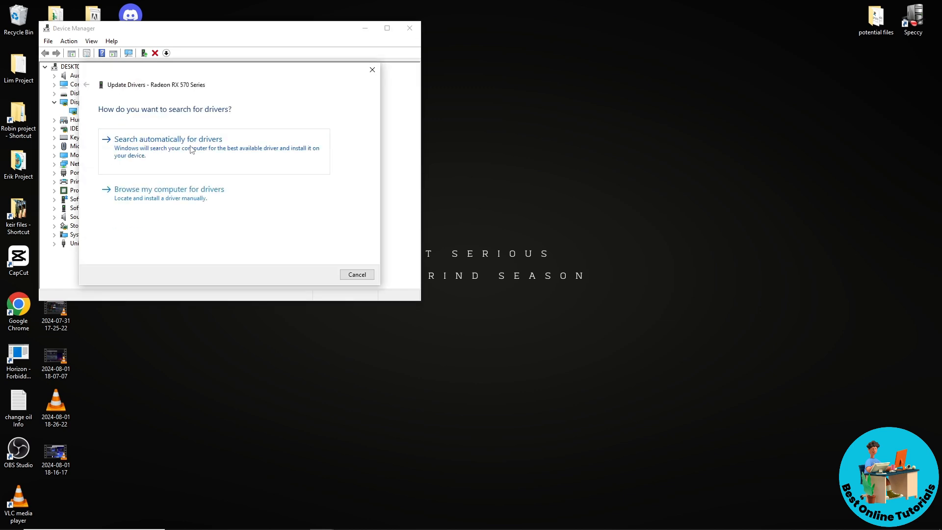
pyautogui.click(168, 138)
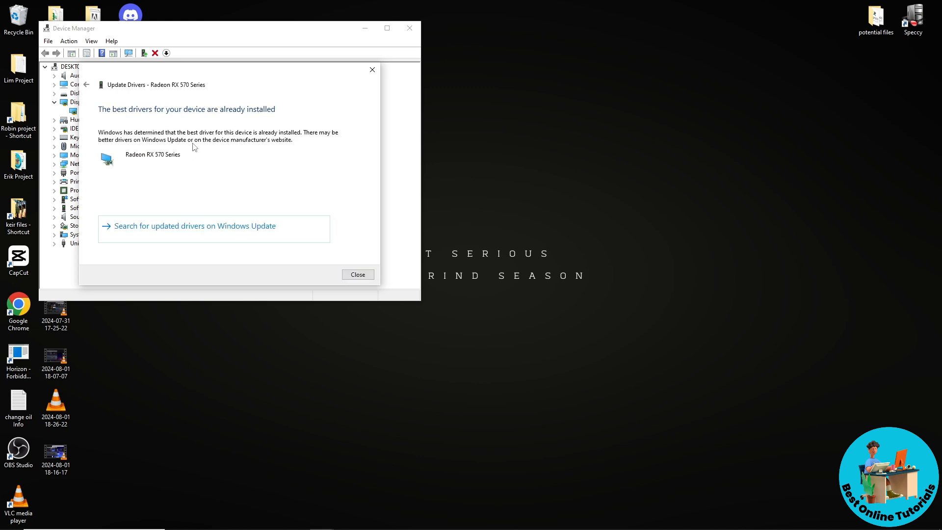
pyautogui.moveTo(224, 158)
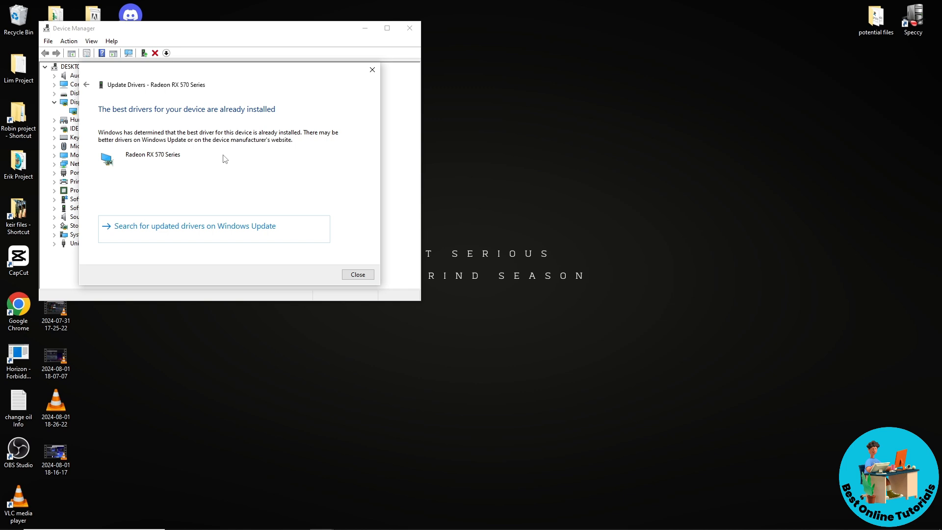
pyautogui.moveTo(194, 119)
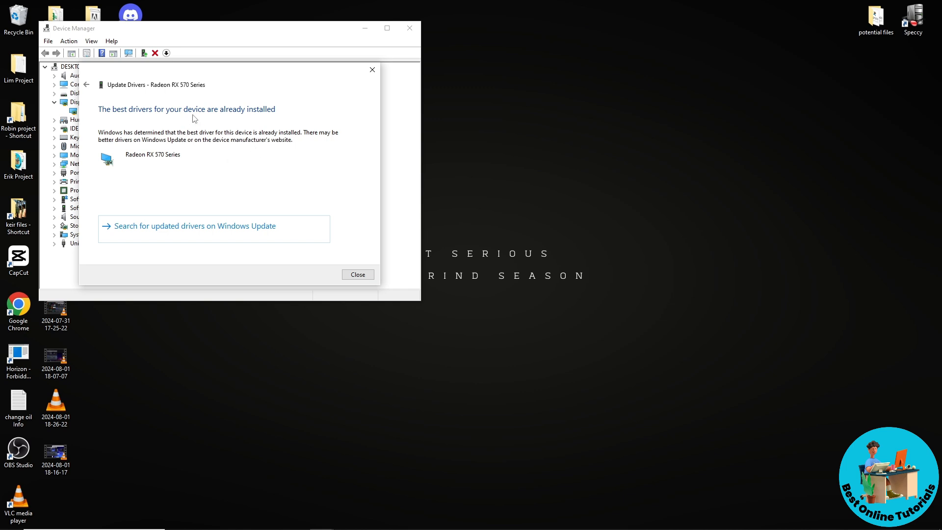
pyautogui.moveTo(142, 115)
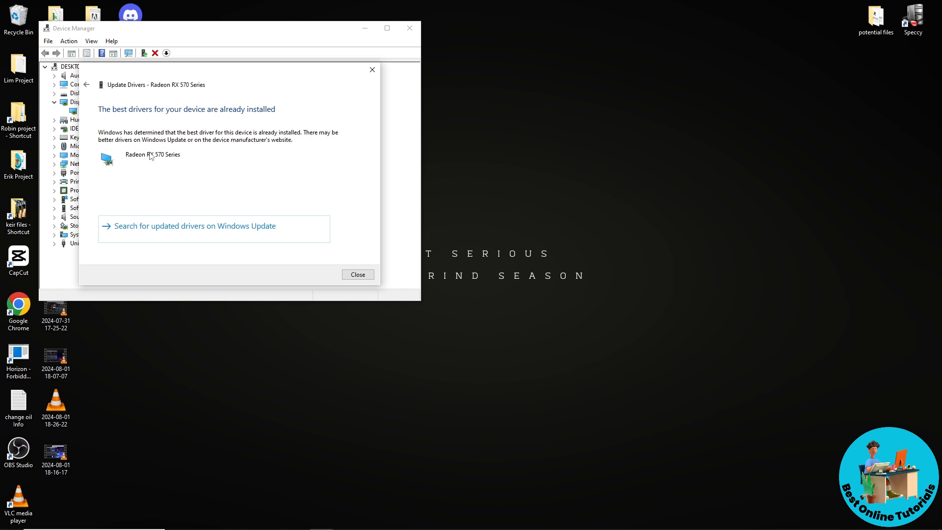
pyautogui.moveTo(189, 148)
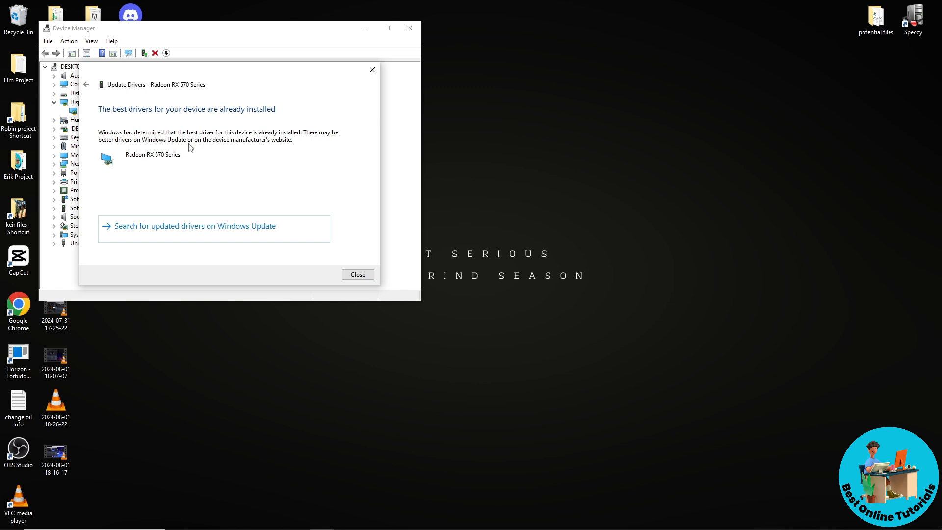
pyautogui.moveTo(252, 152)
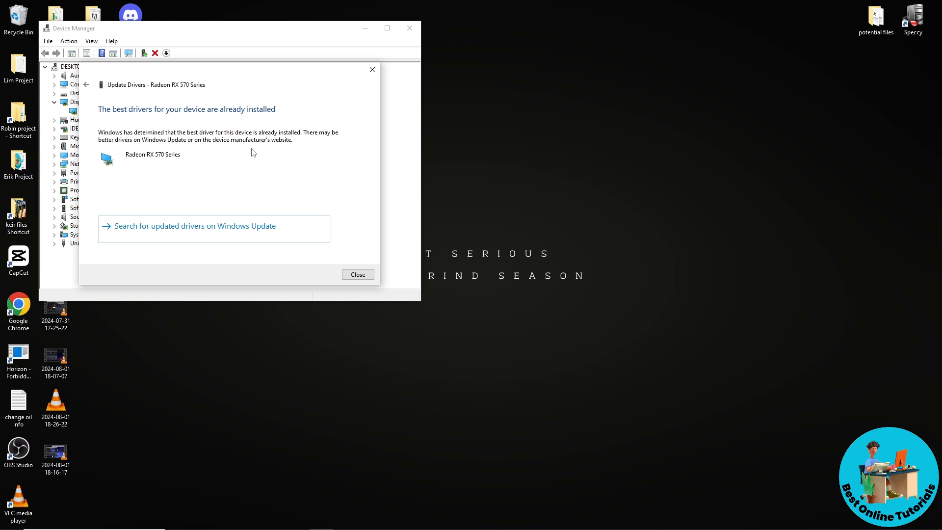
pyautogui.click(357, 274)
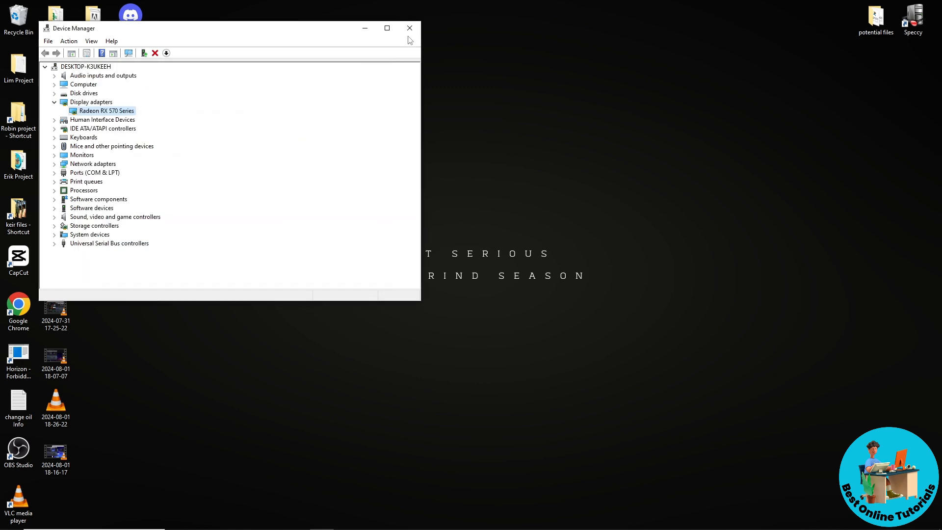
# Close Device Manager and open Windows Settings from the Start menu
pyautogui.click(409, 27)
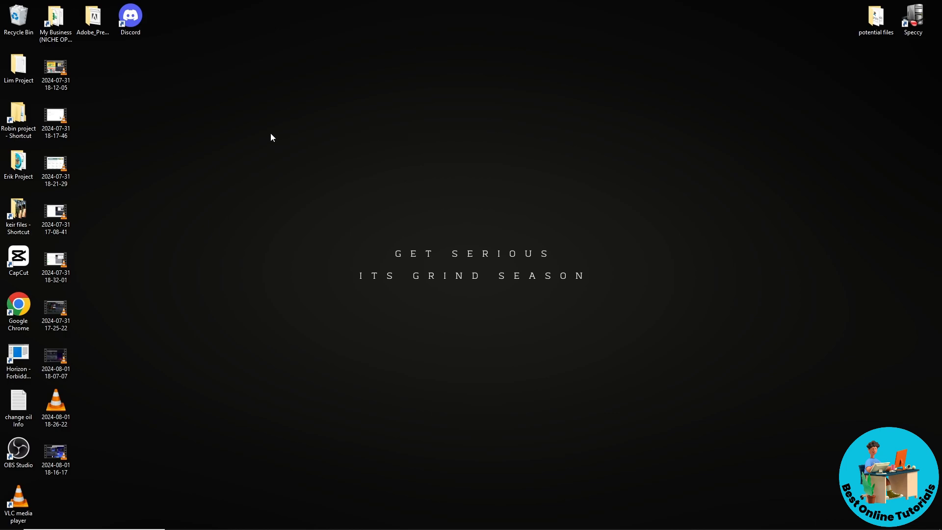
pyautogui.moveTo(272, 134)
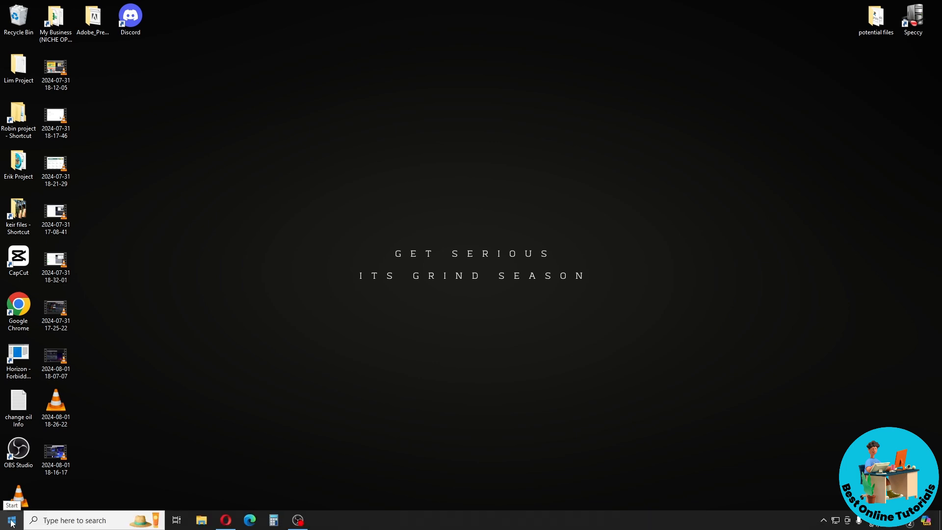
pyautogui.click(10, 520)
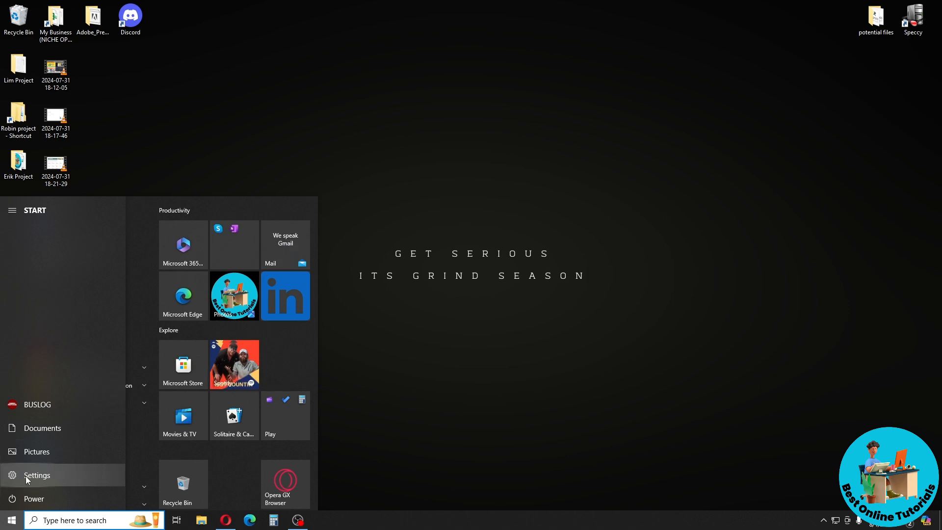
pyautogui.click(36, 476)
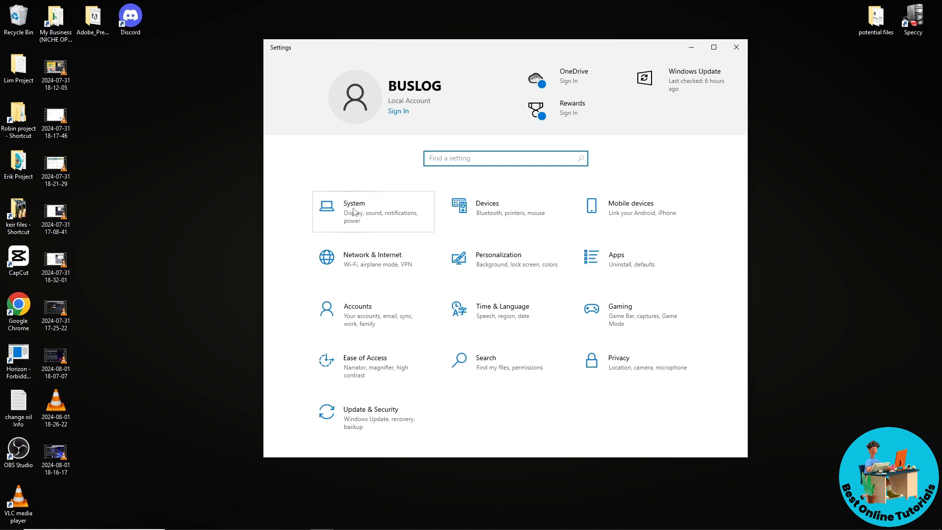
# Open System's Display page and scroll down to the Advanced display settings link
pyautogui.click(354, 212)
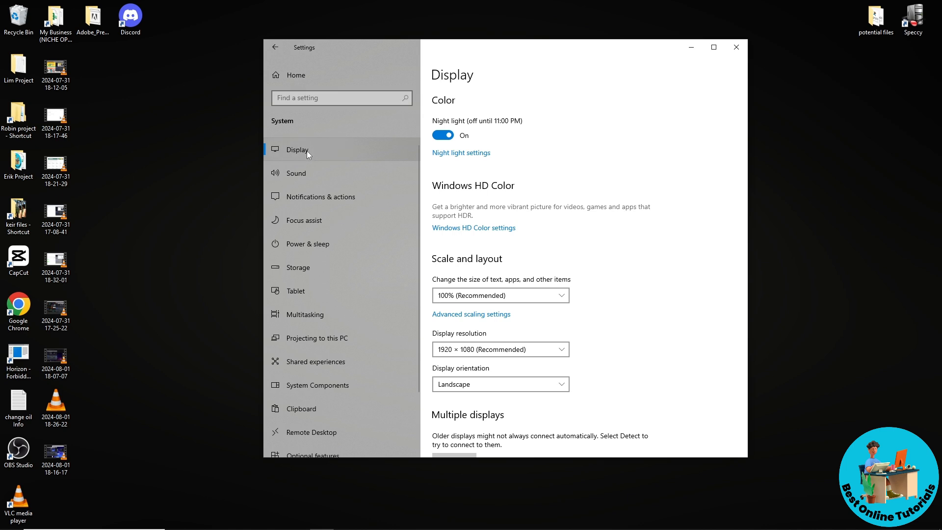
pyautogui.scroll(-3)
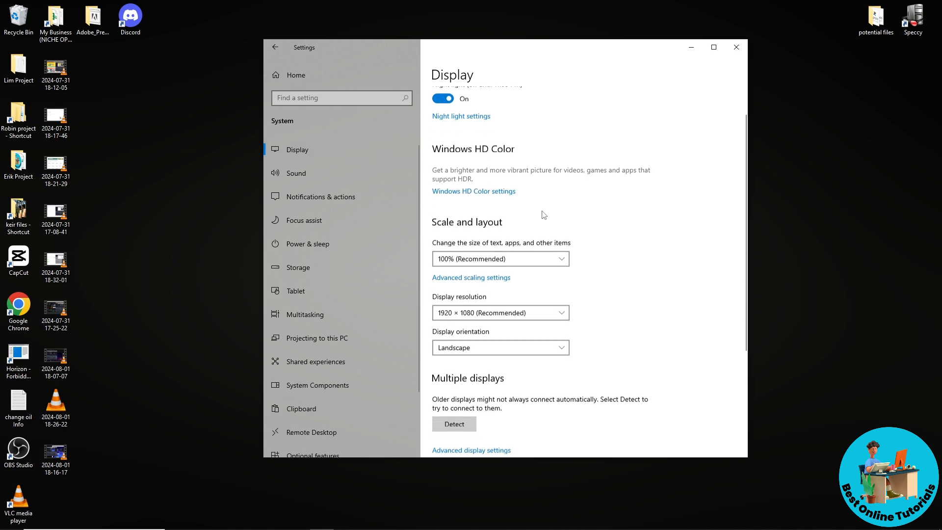
pyautogui.scroll(-3)
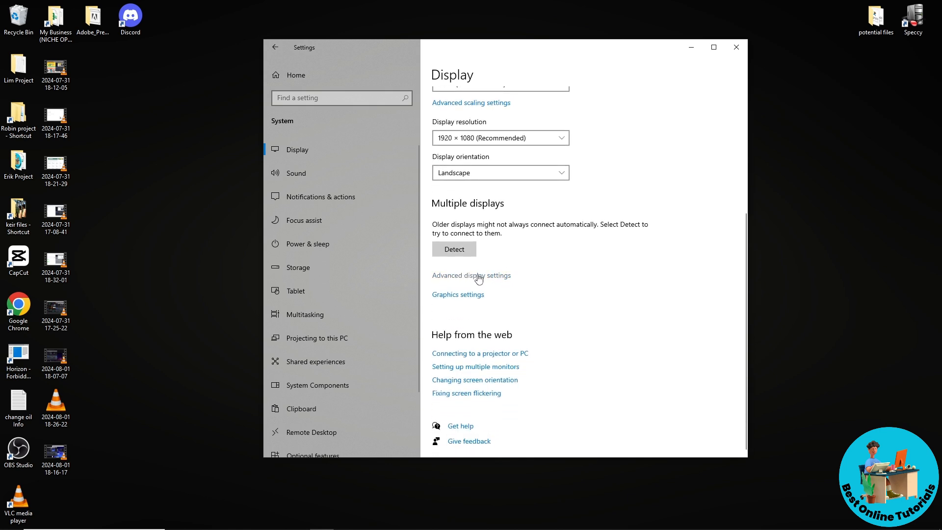
pyautogui.moveTo(489, 280)
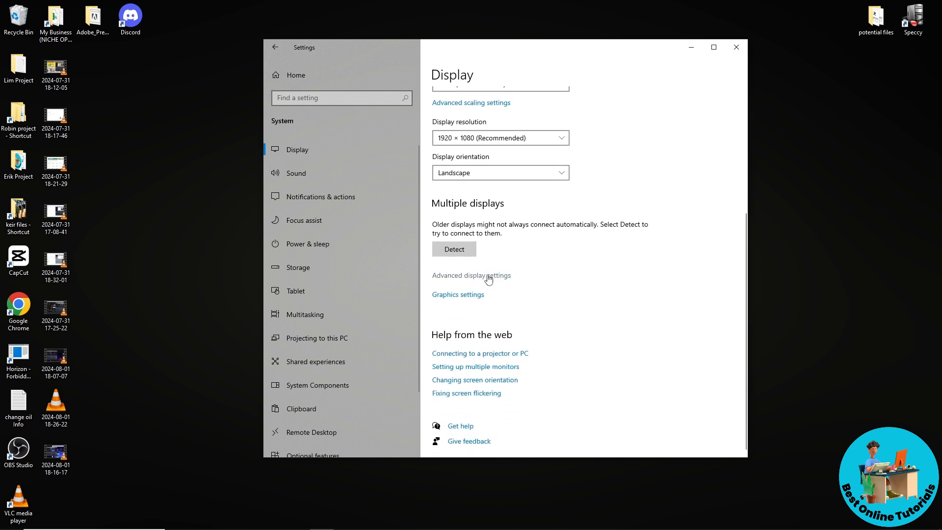
# Open Advanced display settings and confirm Display 1: 24E3 is the chosen display
pyautogui.click(472, 275)
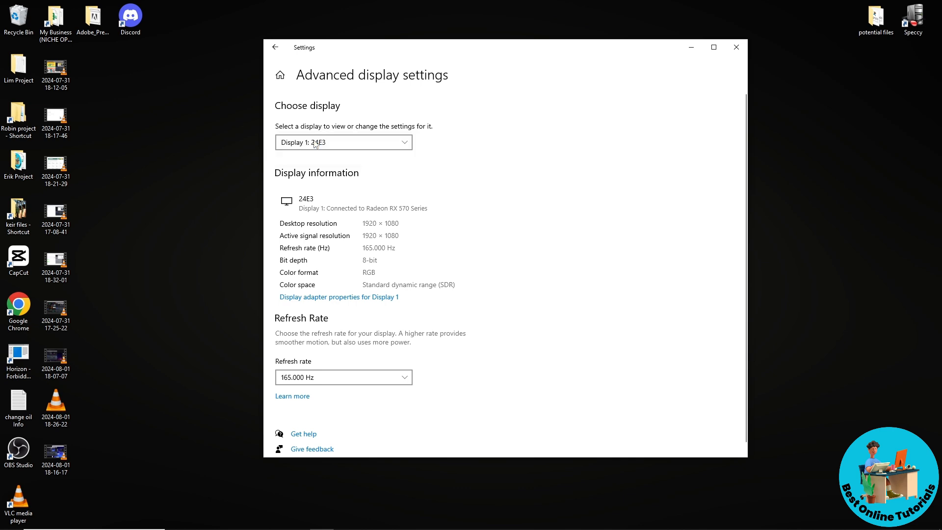
pyautogui.click(343, 142)
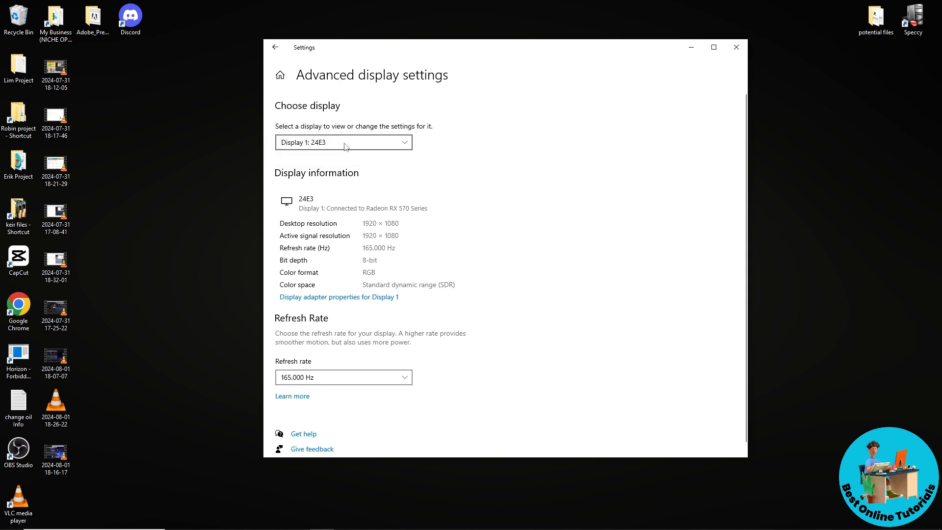
pyautogui.click(344, 141)
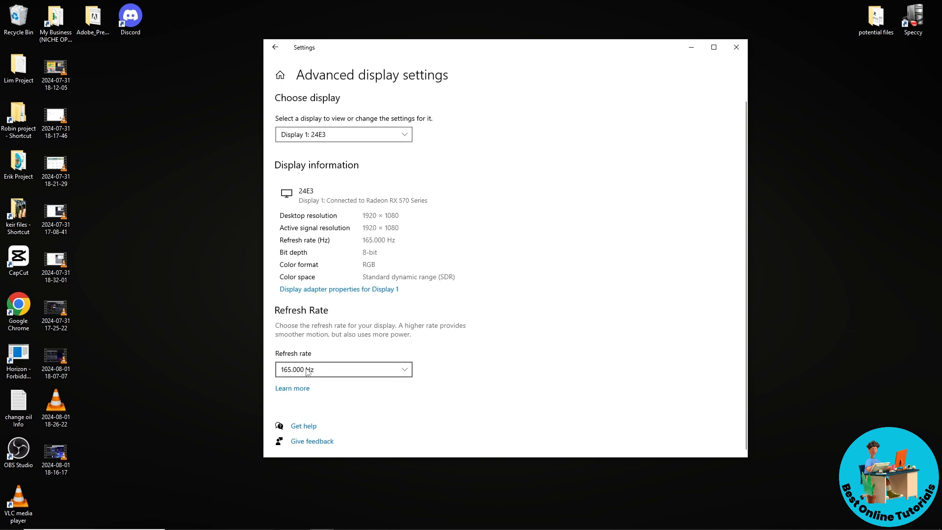
pyautogui.click(343, 369)
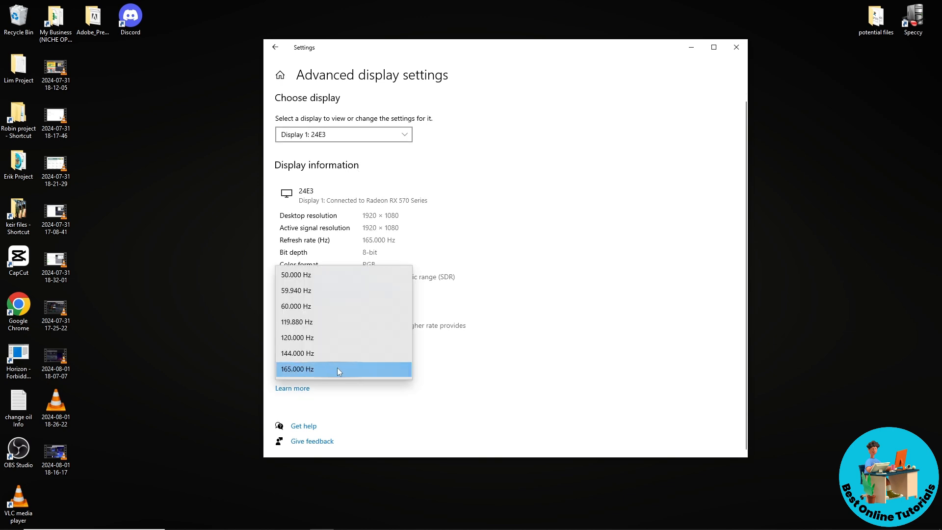
pyautogui.moveTo(305, 321)
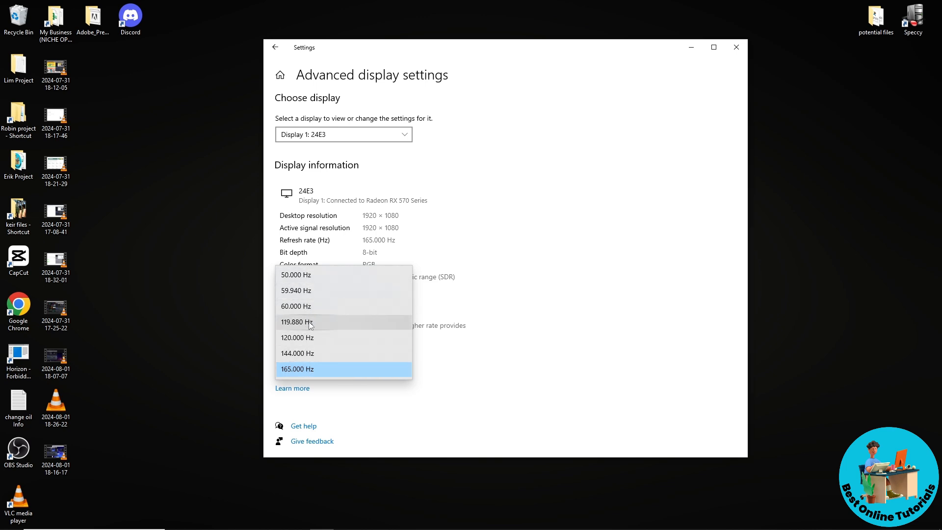
pyautogui.moveTo(373, 370)
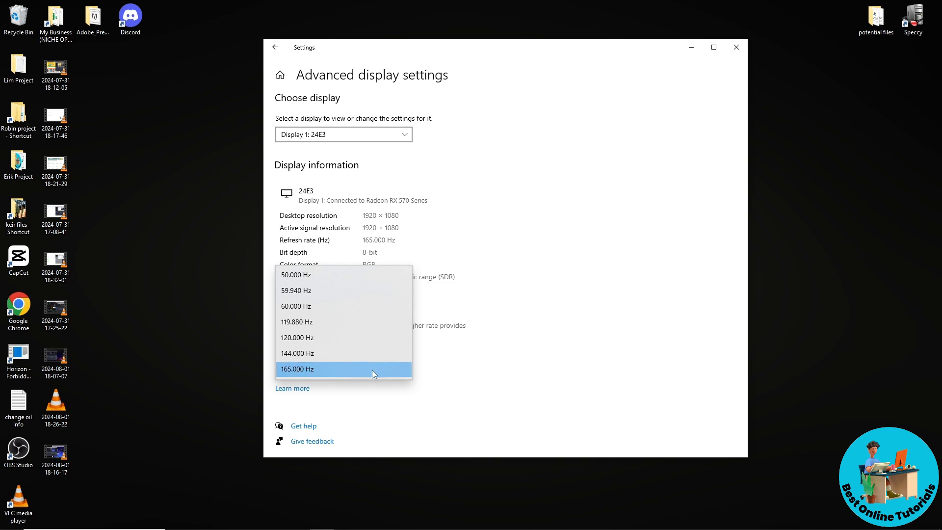
pyautogui.moveTo(298, 370)
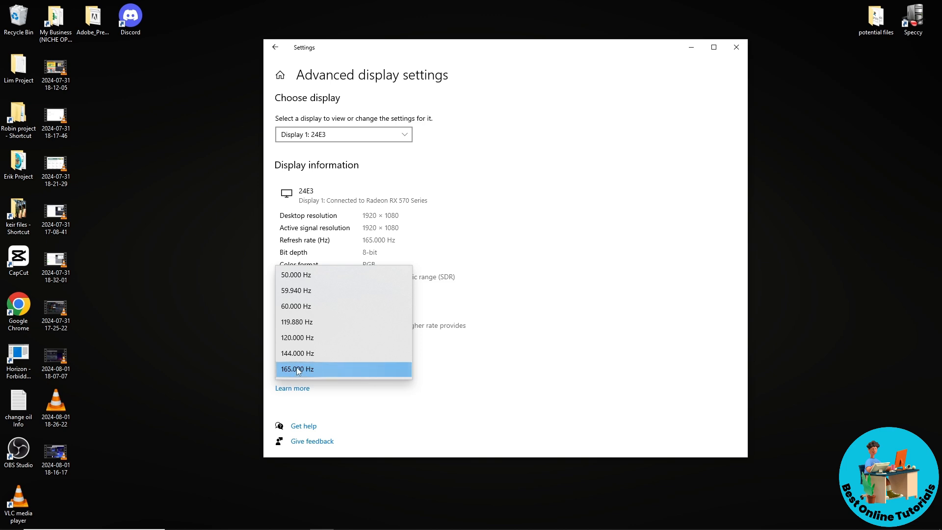
pyautogui.click(296, 369)
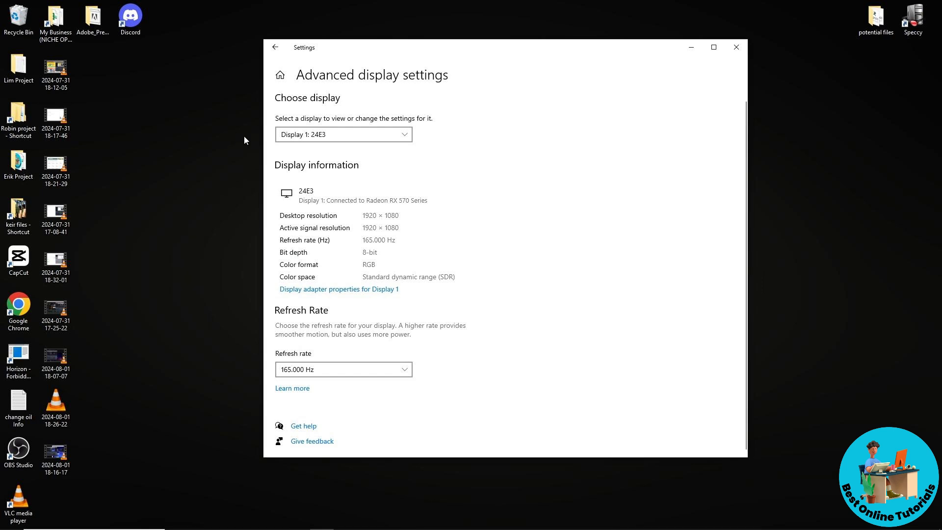
pyautogui.moveTo(503, 193)
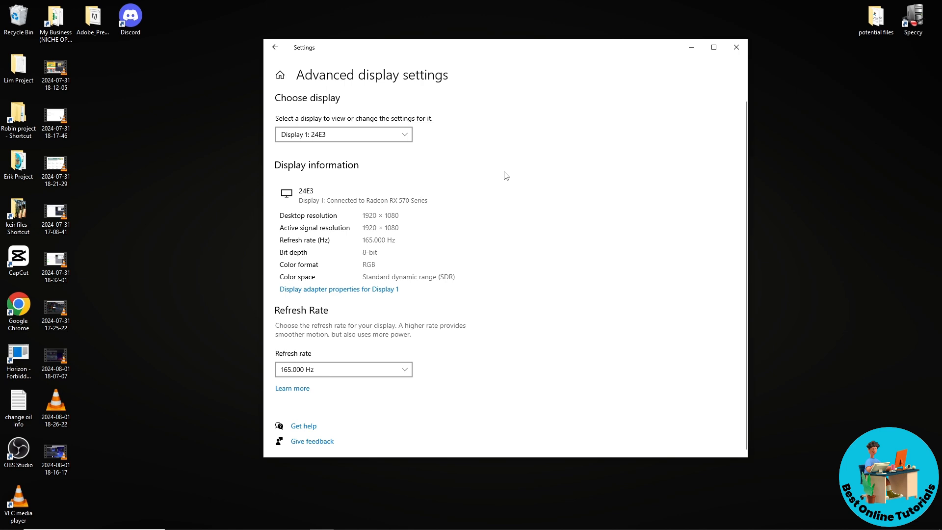
pyautogui.moveTo(737, 48)
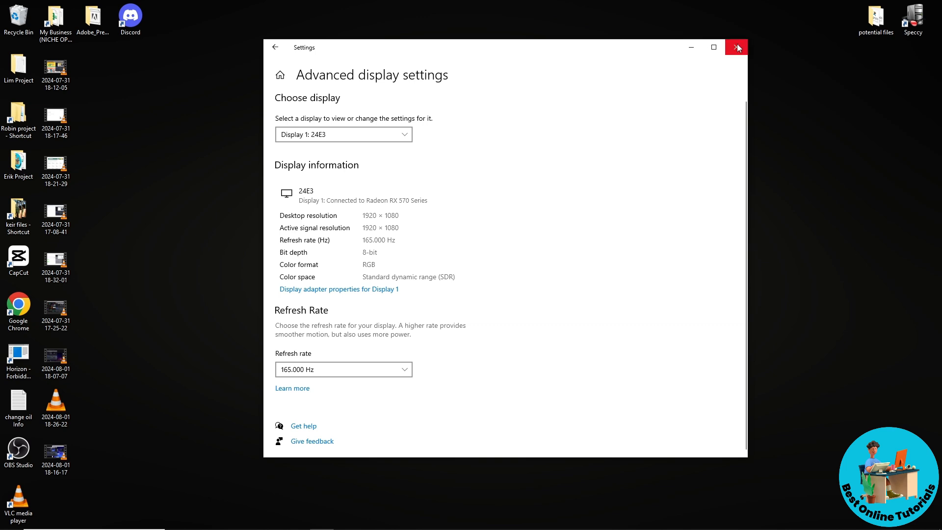